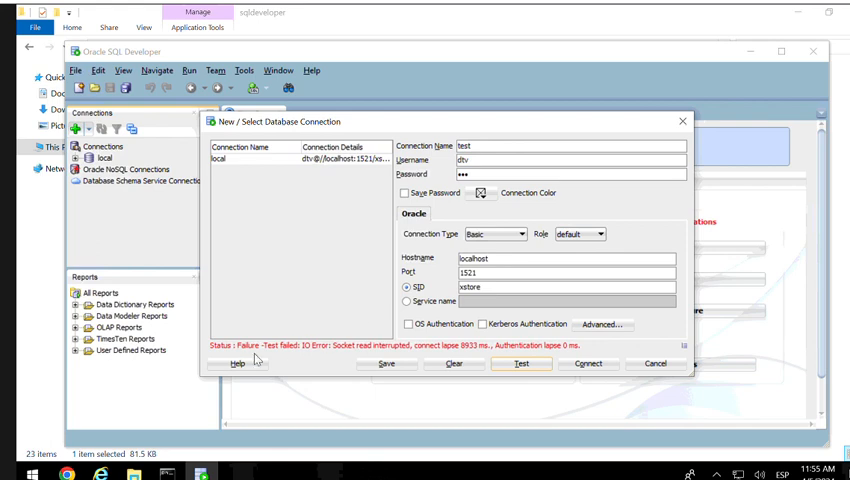
{"action": "mouse_move", "coordinate": [222, 360]}
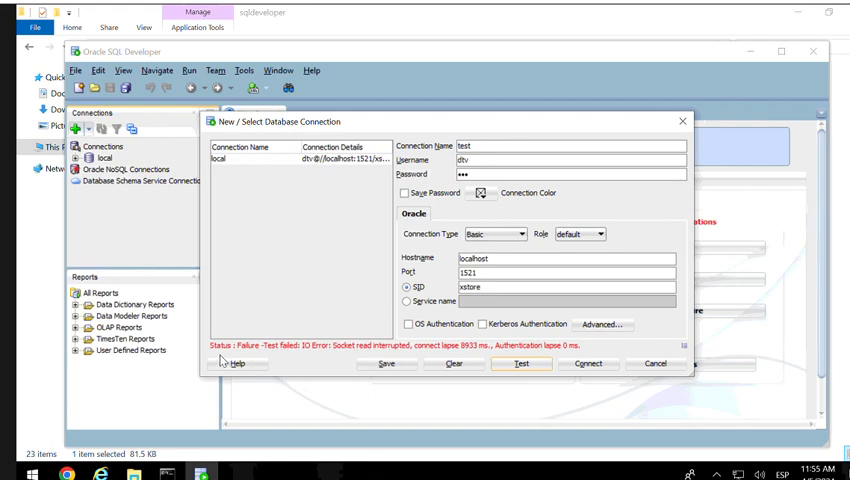
{"action": "mouse_move", "coordinate": [318, 356]}
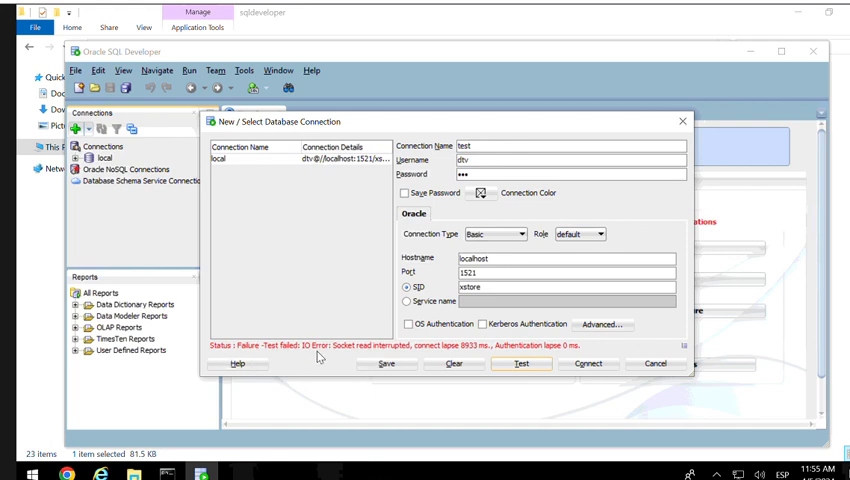
{"action": "mouse_move", "coordinate": [360, 356]}
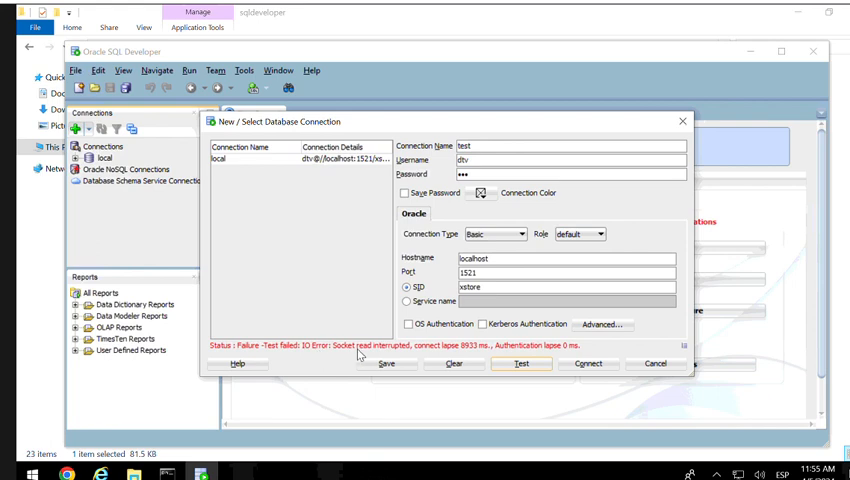
{"action": "mouse_move", "coordinate": [450, 356]}
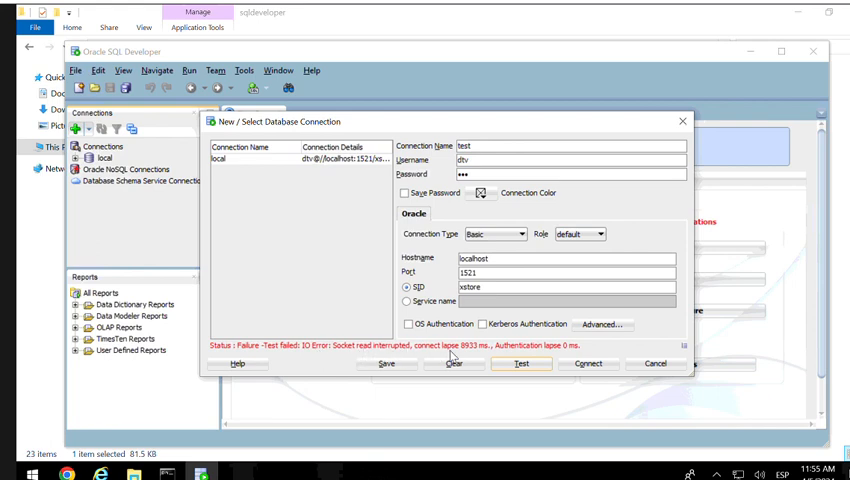
{"action": "mouse_move", "coordinate": [528, 356]}
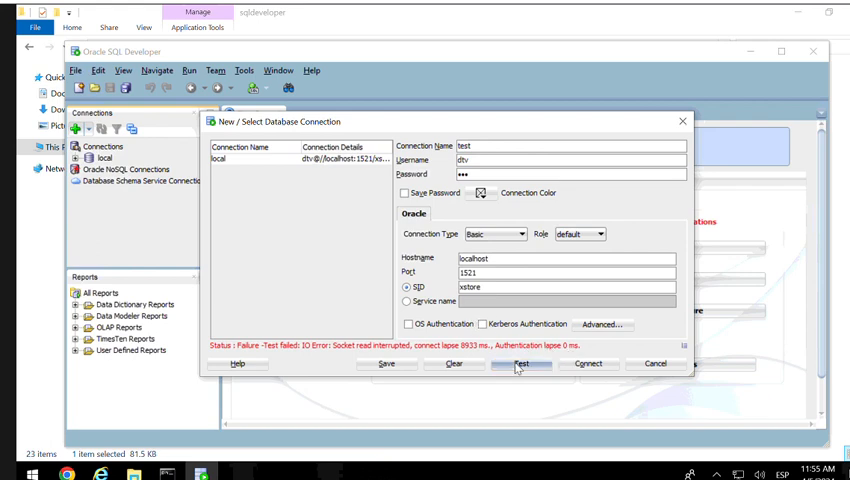
- Retest the 'test' connection to localhost in the New/Select Database Connection dialog
{"action": "left_click", "coordinate": [520, 364]}
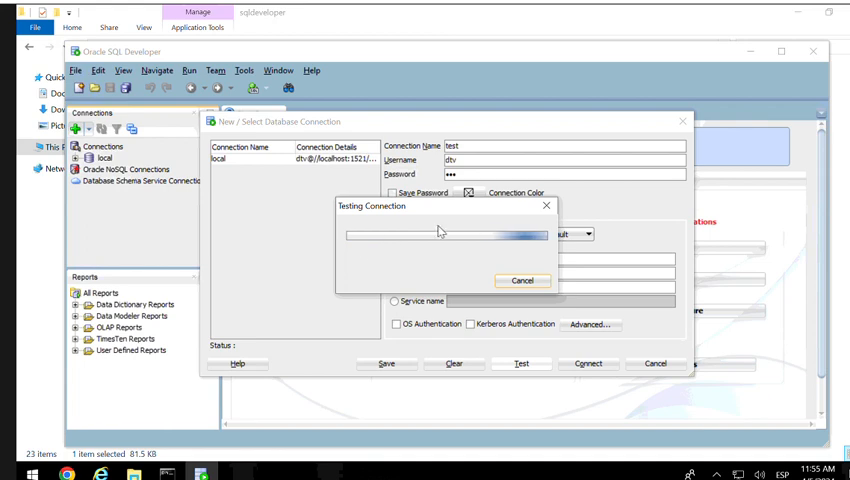
{"action": "mouse_move", "coordinate": [390, 252]}
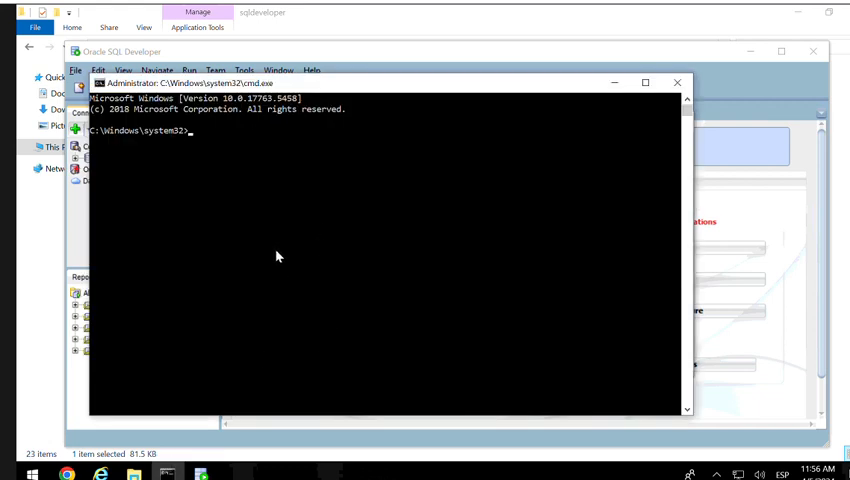
- Start SQL*Plus connected as sysdba from the Command Prompt
{"action": "type", "text": "sqlplus \"/as s"}
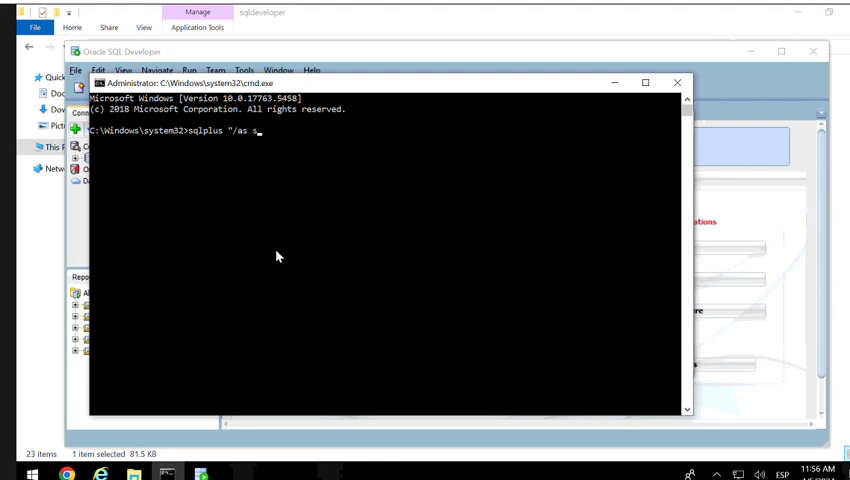
{"action": "type", "text": "ysdba"}
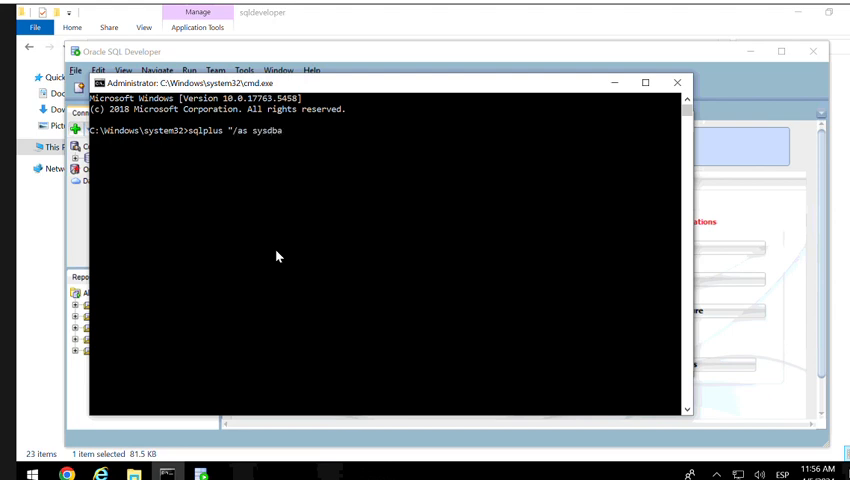
{"action": "key", "text": "Return"}
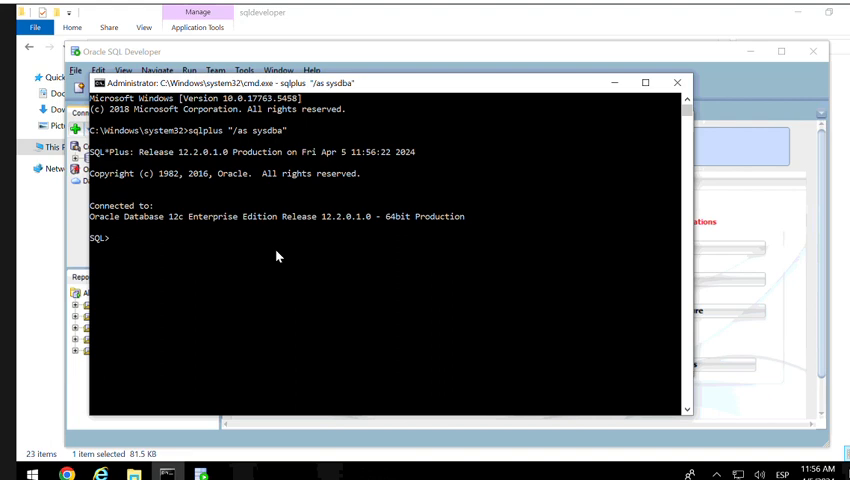
- Query name and open_mode from v$database to confirm XSTORE is in READ WRITE mode
{"action": "type", "text": "select"}
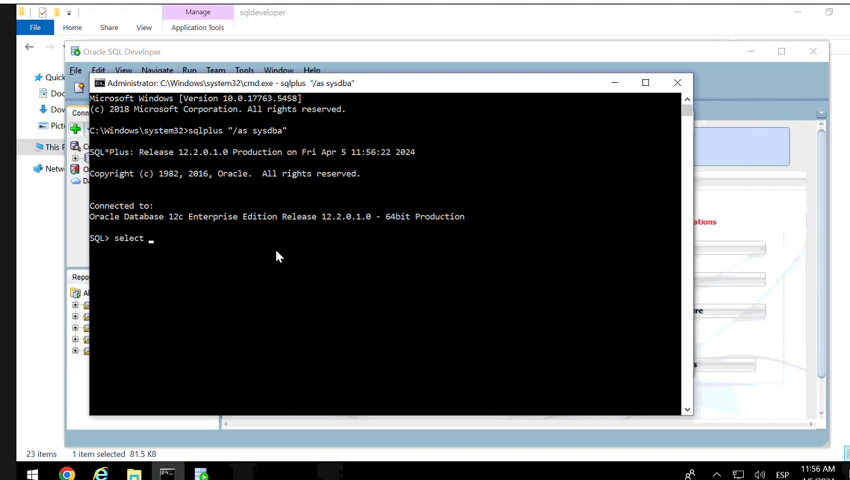
{"action": "type", "text": "name,op"}
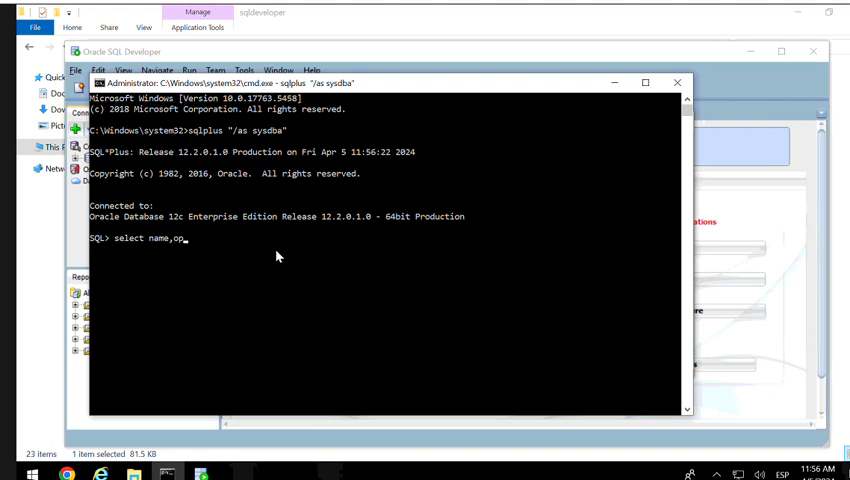
{"action": "type", "text": "en_mod"}
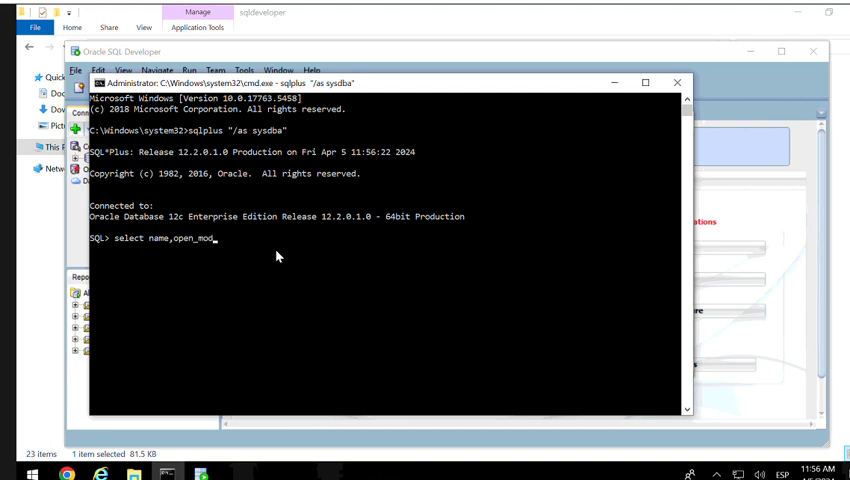
{"action": "type", "text": "e from v$"}
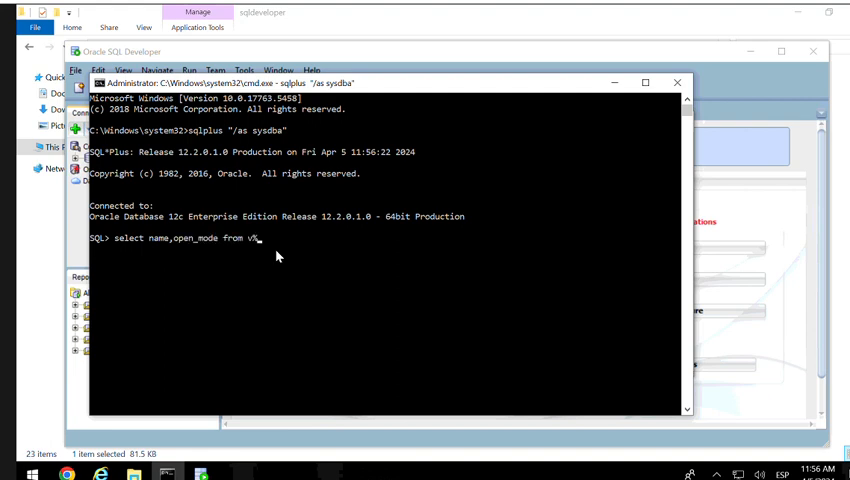
{"action": "type", "text": "d"}
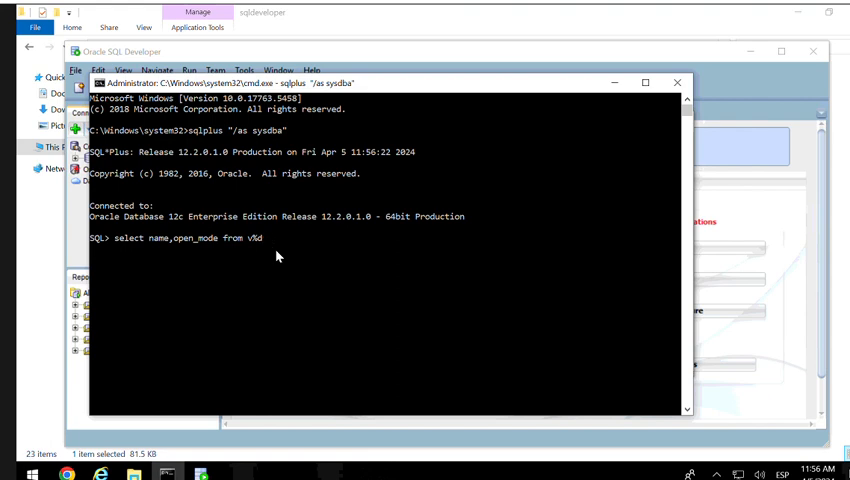
{"action": "key", "text": "BackSpace"}
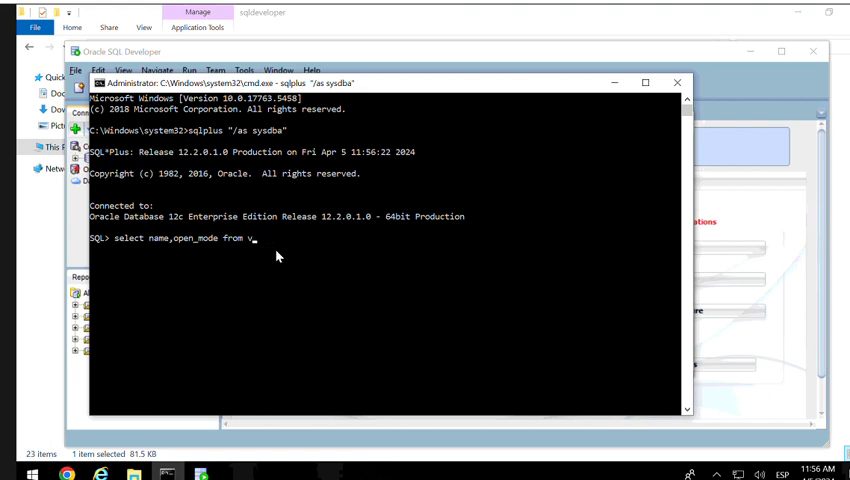
{"action": "type", "text": "$da"}
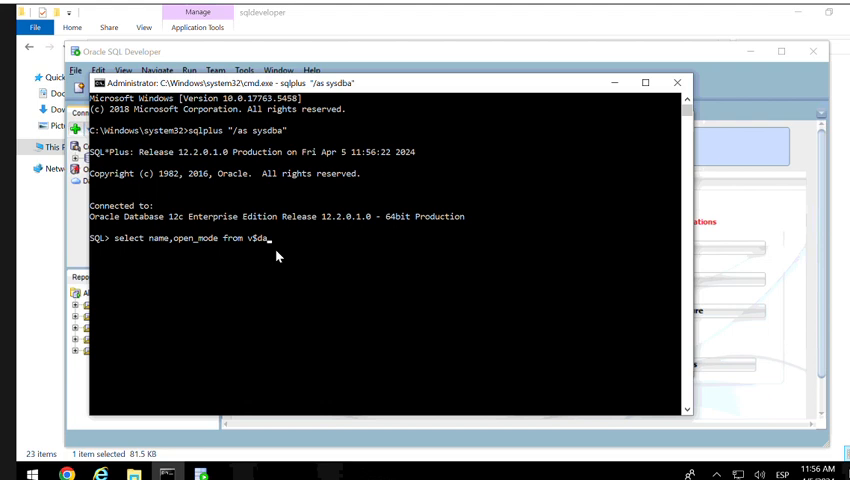
{"action": "key", "text": "Return"}
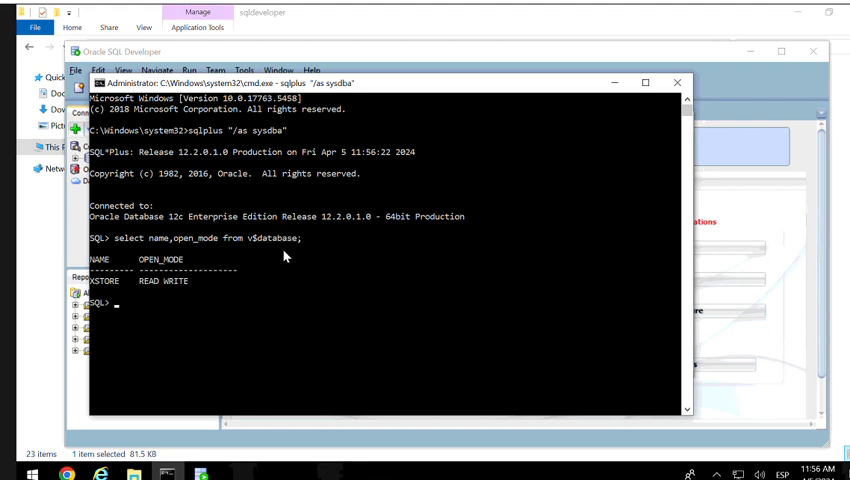
{"action": "mouse_move", "coordinate": [188, 310]}
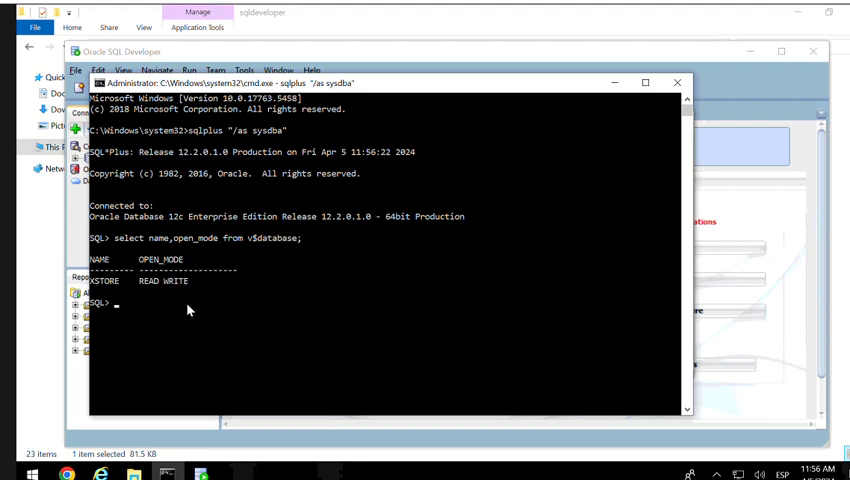
- Exit SQL*Plus and run lsnrctl status LISTENER, which hangs connecting on port 1521
{"action": "type", "text": "exit"}
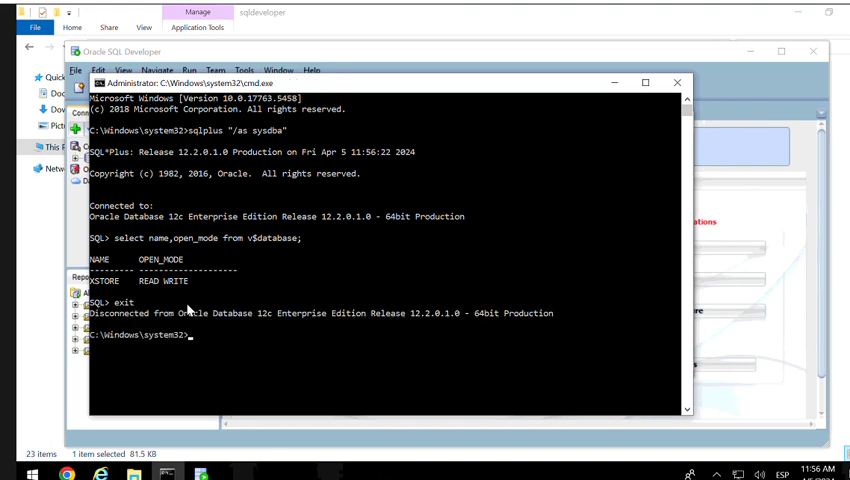
{"action": "type", "text": "lsnr"}
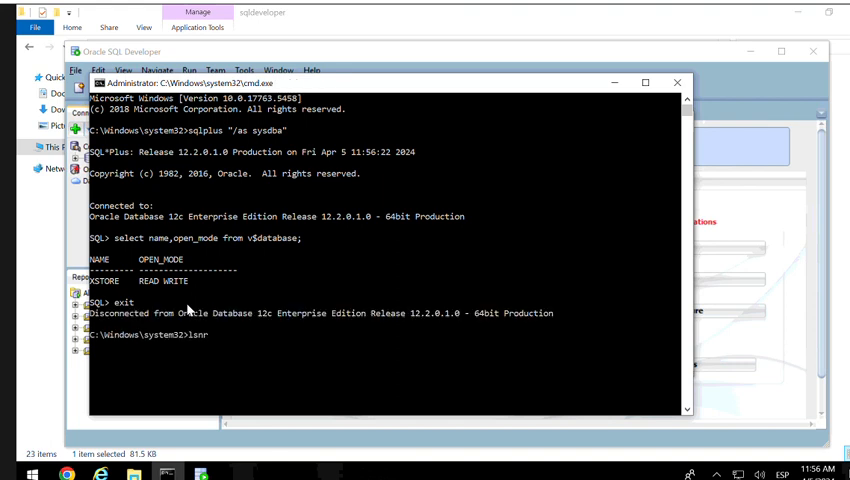
{"action": "type", "text": "ctl stat"}
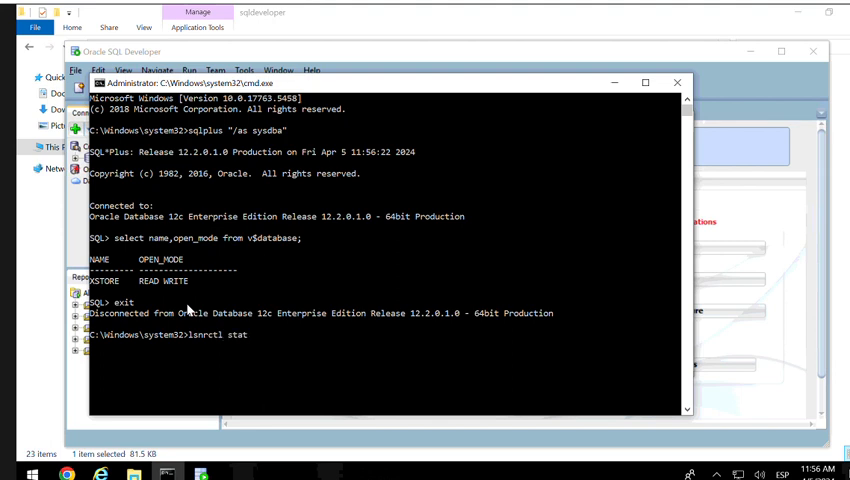
{"action": "type", "text": "us LIS"}
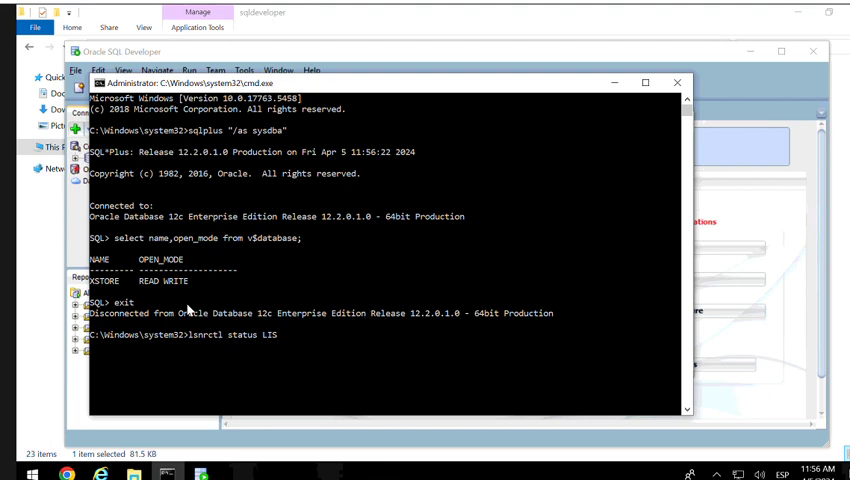
{"action": "type", "text": "TENER"}
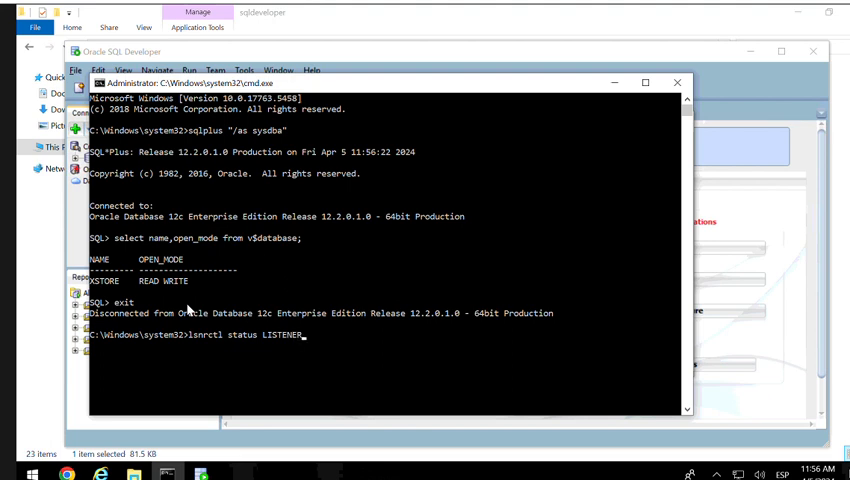
{"action": "key", "text": "Return"}
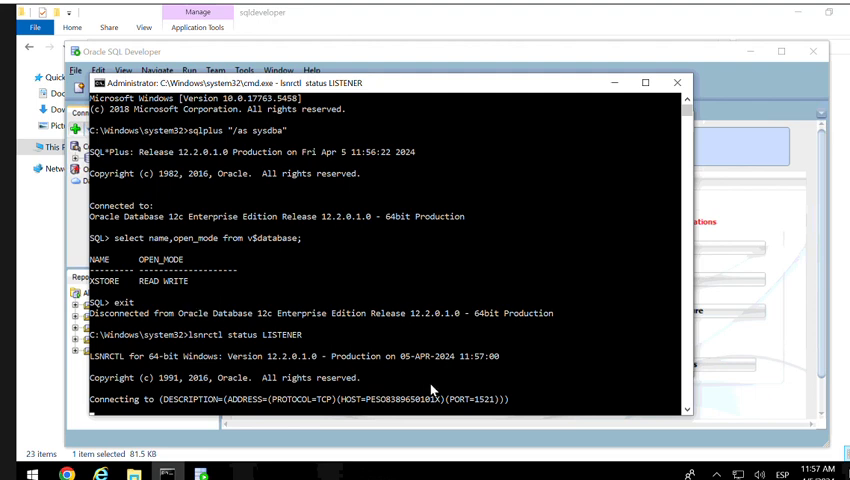
{"action": "mouse_move", "coordinate": [196, 394]}
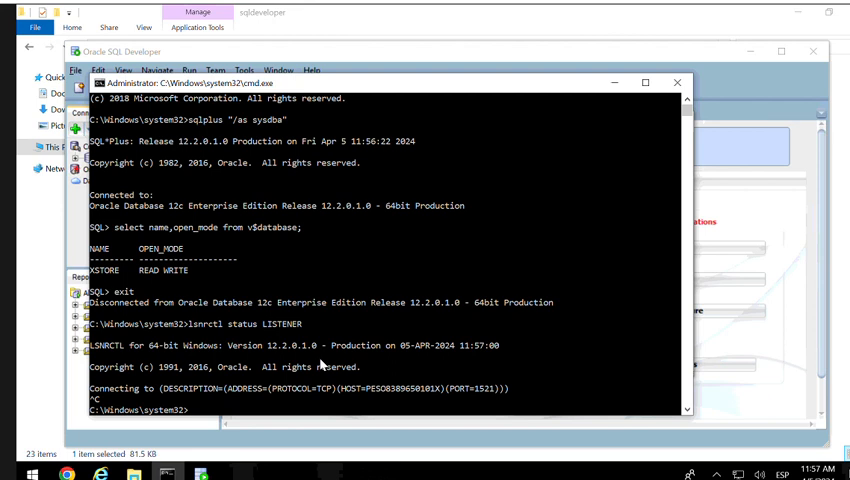
{"action": "mouse_move", "coordinate": [244, 348]}
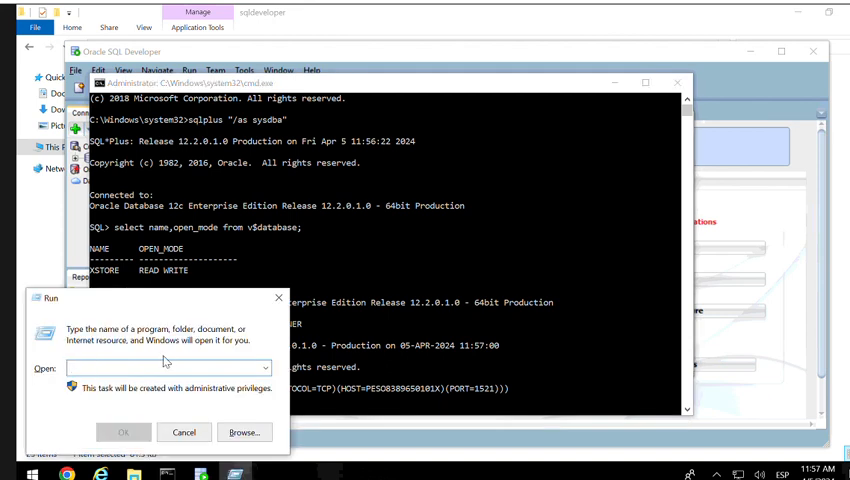
- Launch services.msc from the Windows Run dialog
{"action": "type", "text": "servi"}
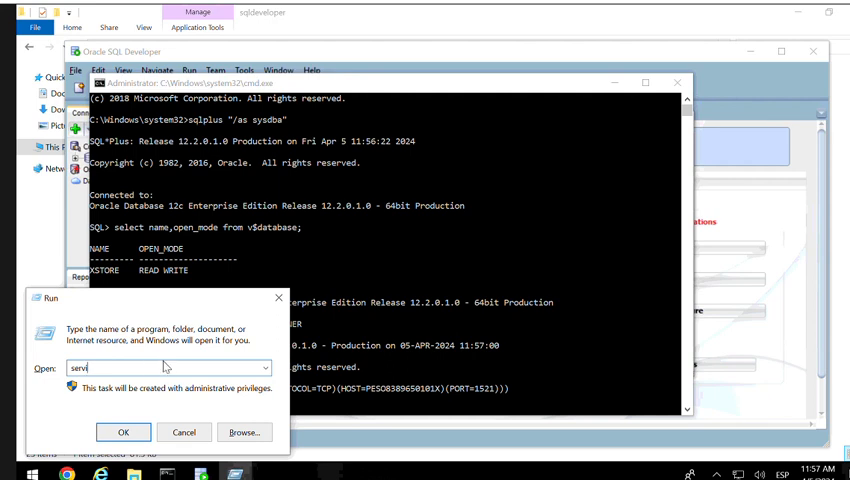
{"action": "type", "text": "c"}
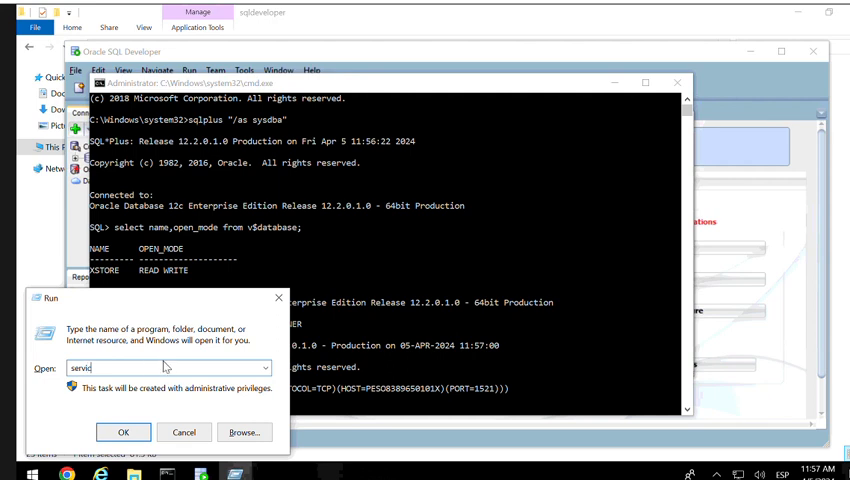
{"action": "type", "text": "e"}
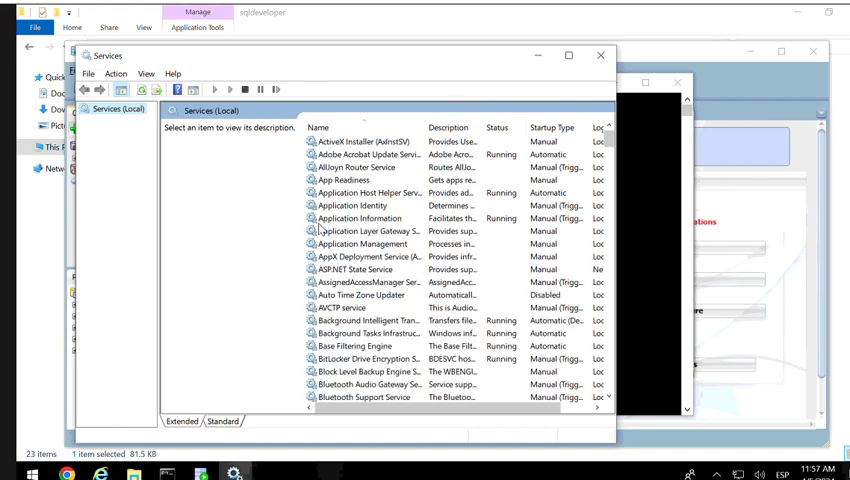
- Verify OracleOraDB12Home1TNSListener and OracleServiceXSTORE both show Running
{"action": "left_click", "coordinate": [360, 218]}
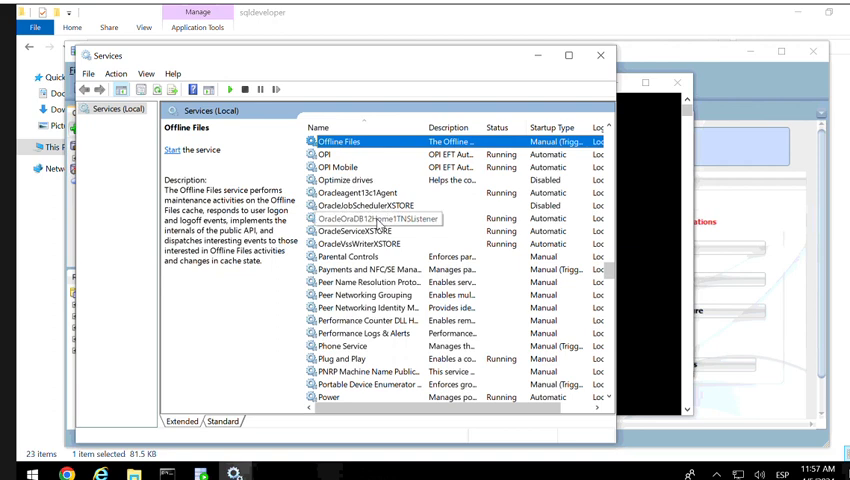
{"action": "left_click", "coordinate": [370, 218]}
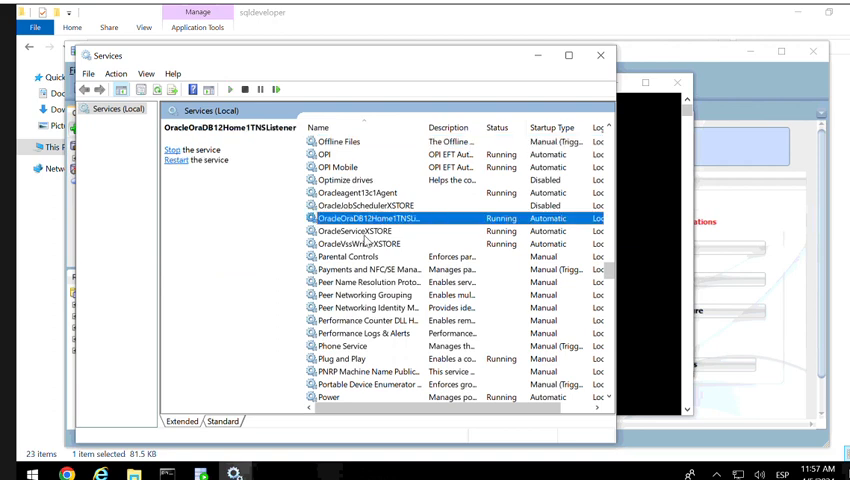
{"action": "left_click", "coordinate": [368, 232]}
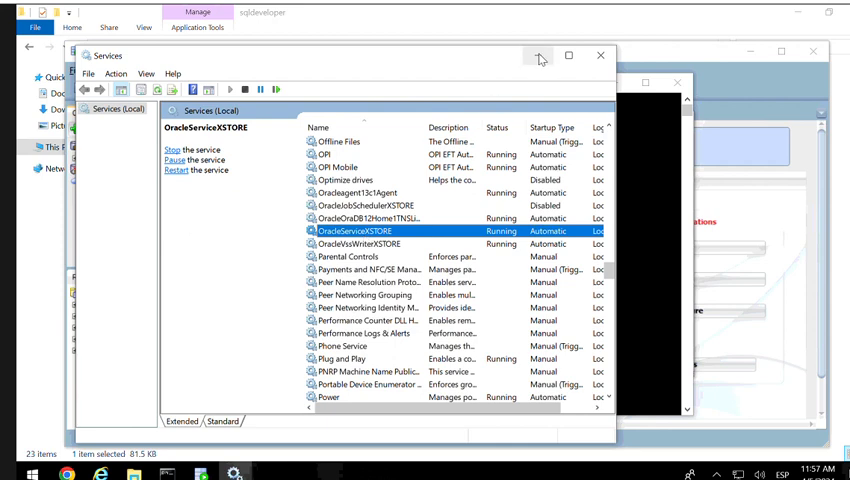
{"action": "mouse_move", "coordinate": [540, 56]}
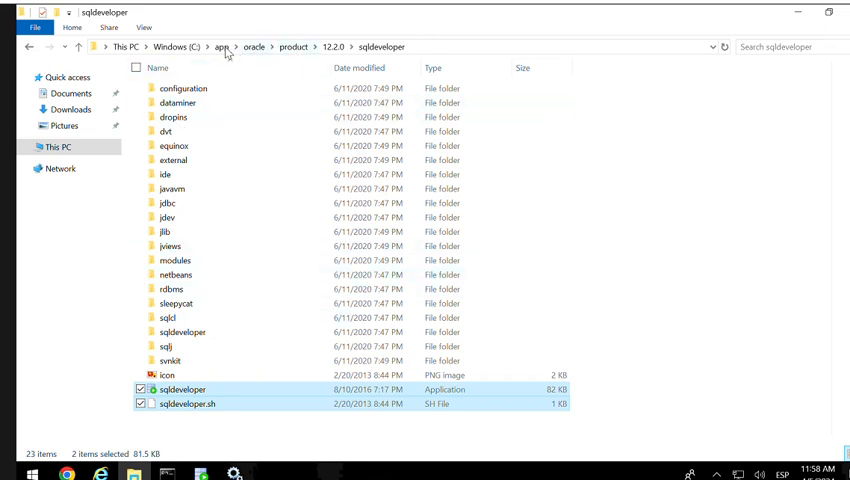
- Navigate from app into oracle > diag > tnslsnr and the host's listener folder
{"action": "left_click", "coordinate": [220, 46]}
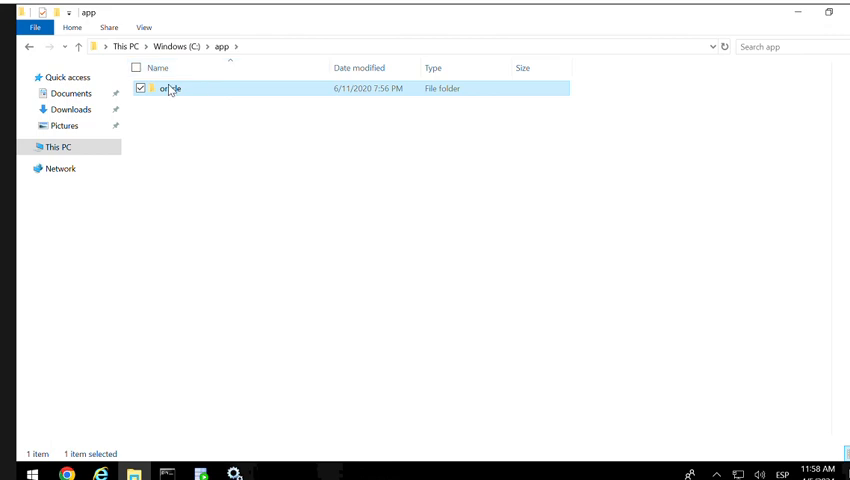
{"action": "double_click", "coordinate": [172, 88]}
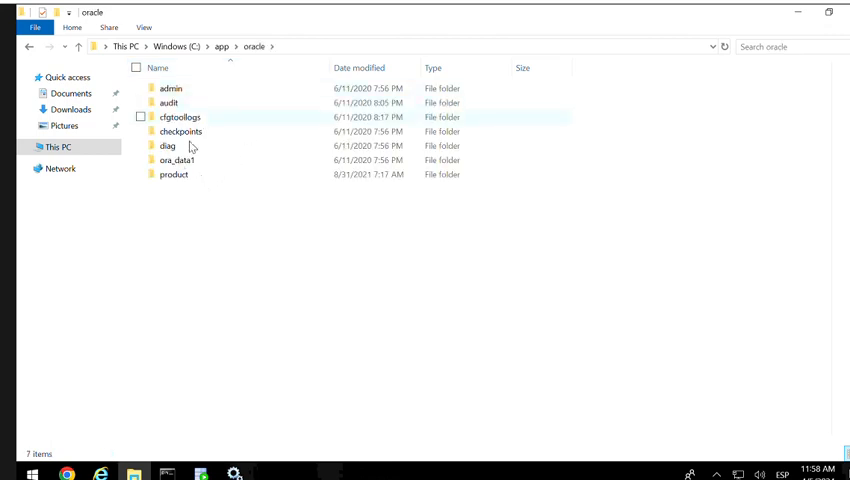
{"action": "mouse_move", "coordinate": [168, 146]}
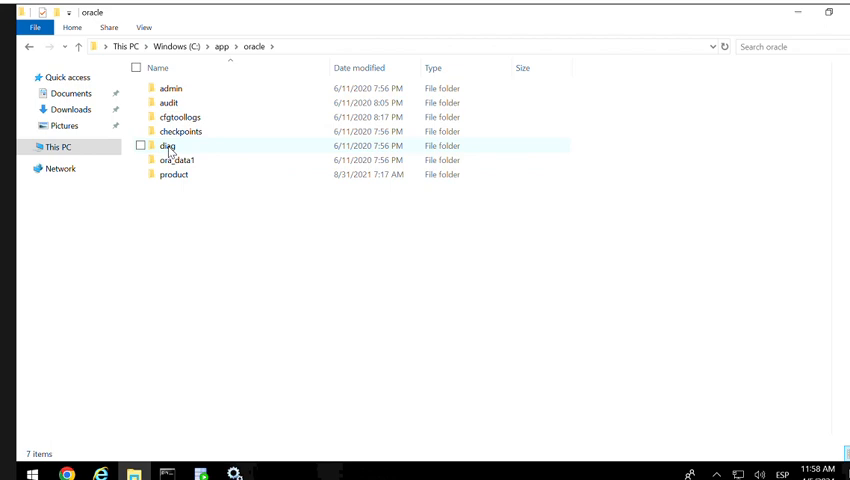
{"action": "double_click", "coordinate": [168, 146]}
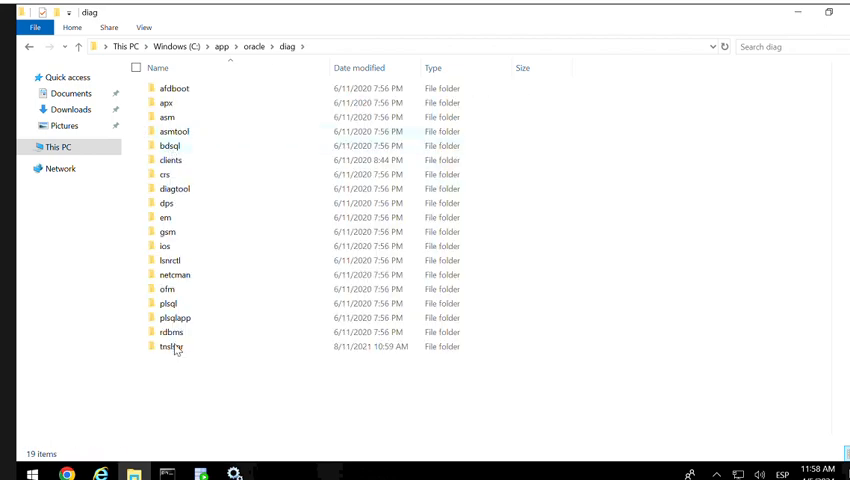
{"action": "double_click", "coordinate": [168, 346]}
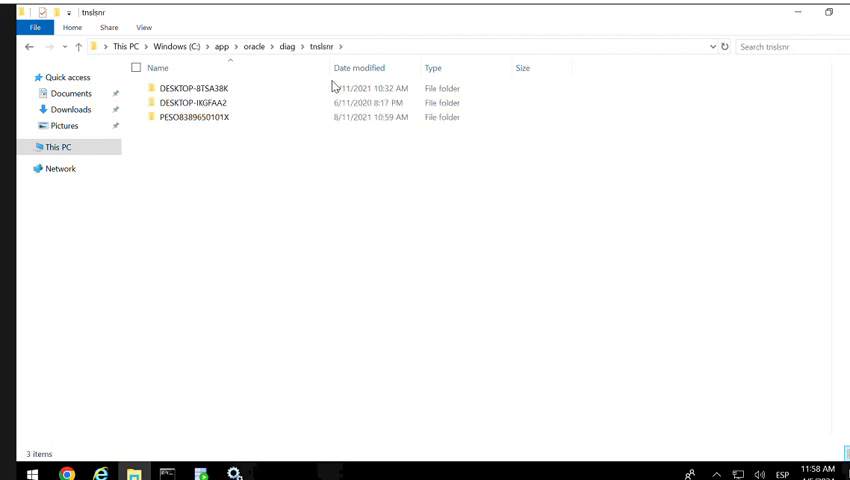
{"action": "left_click", "coordinate": [196, 116]}
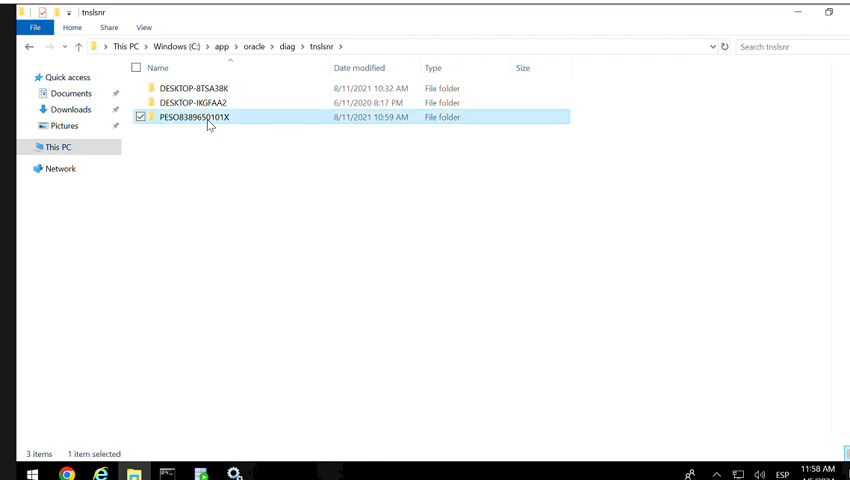
{"action": "double_click", "coordinate": [196, 116]}
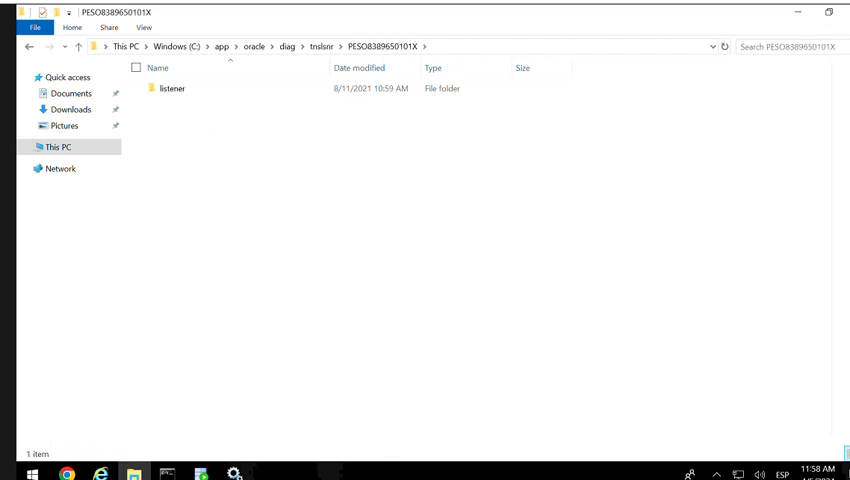
- Reach listener > trace and bring up the context menu on the ~2.8 GB listener log
{"action": "double_click", "coordinate": [172, 88]}
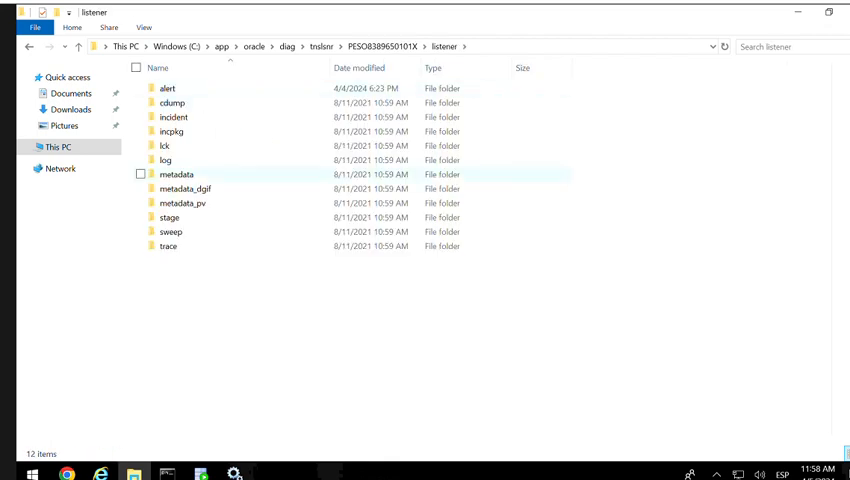
{"action": "double_click", "coordinate": [168, 246]}
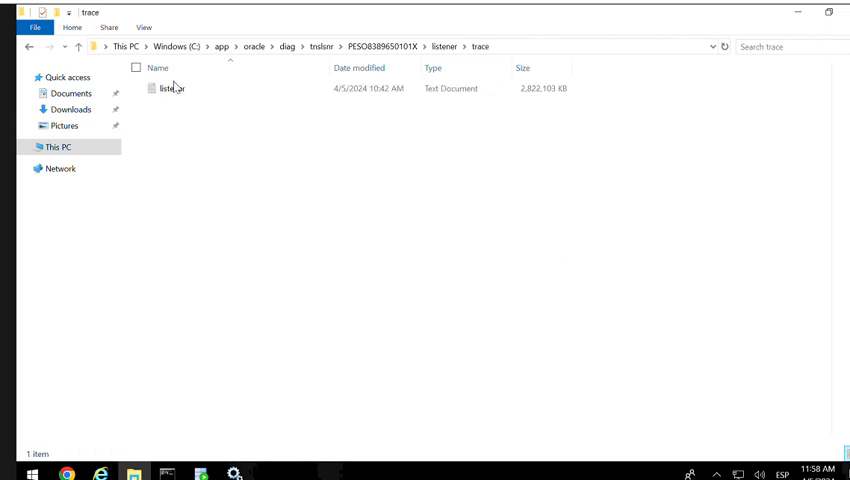
{"action": "left_click", "coordinate": [170, 88]}
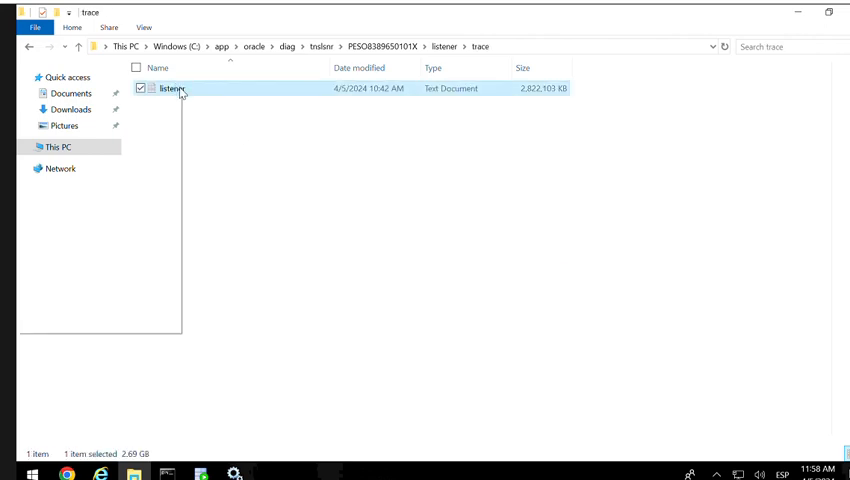
{"action": "right_click", "coordinate": [172, 88]}
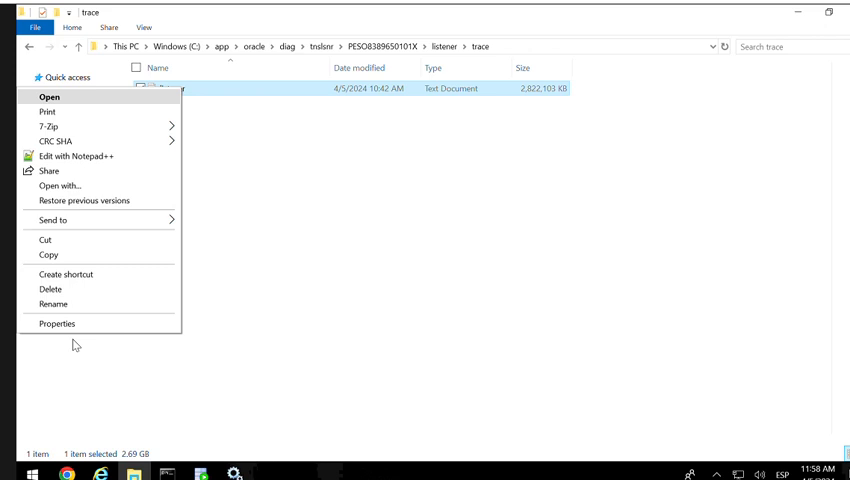
{"action": "mouse_move", "coordinate": [50, 96]}
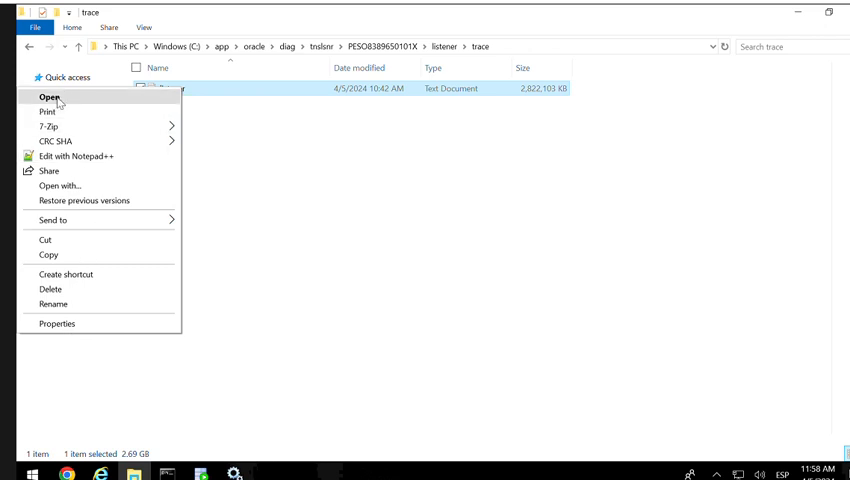
{"action": "mouse_move", "coordinate": [92, 160]}
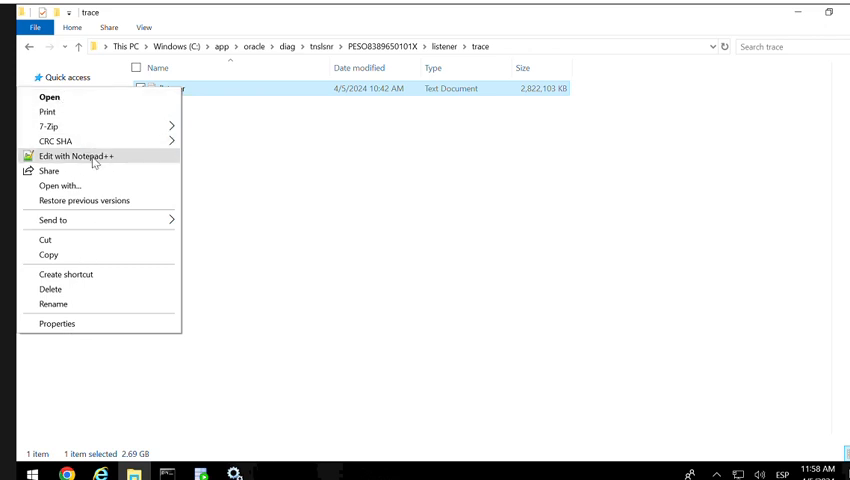
- Attempt to view the log in Notepad++, decline the update and new-file prompts, and close it
{"action": "left_click", "coordinate": [76, 156]}
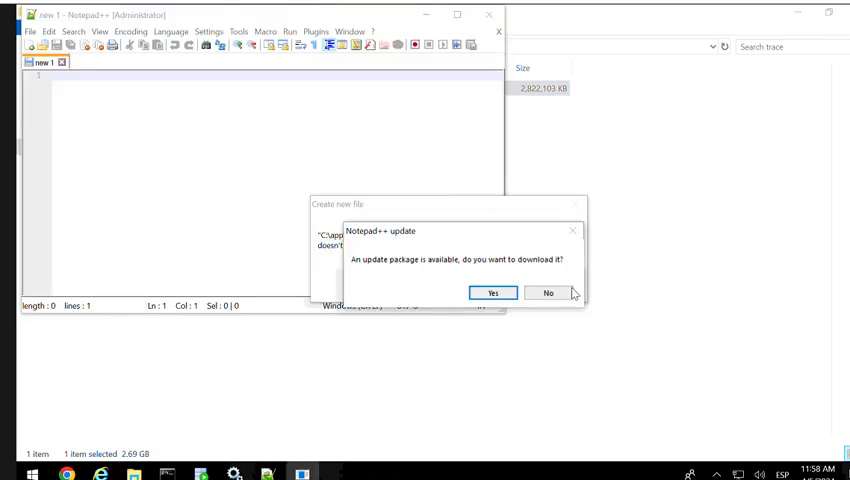
{"action": "left_click", "coordinate": [548, 292]}
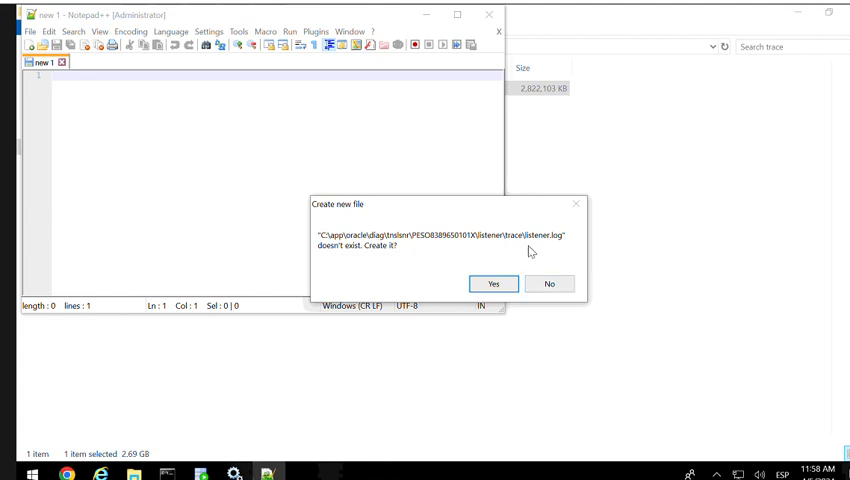
{"action": "mouse_move", "coordinate": [418, 258]}
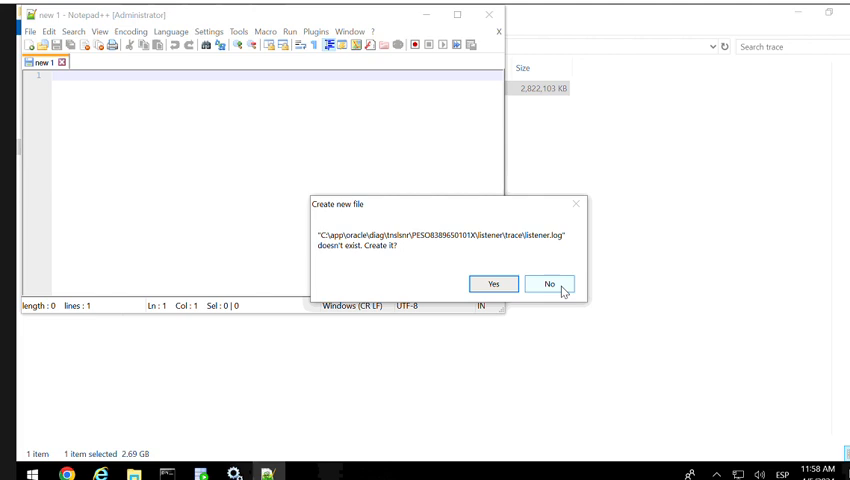
{"action": "mouse_move", "coordinate": [568, 224]}
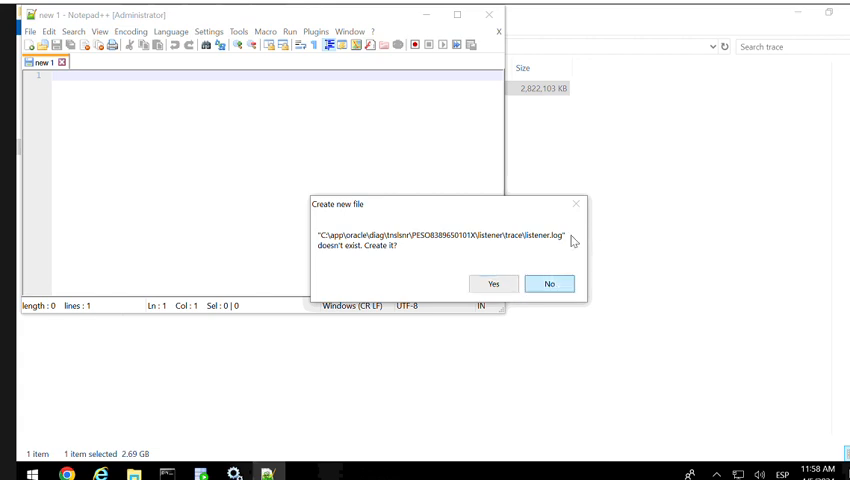
{"action": "left_click", "coordinate": [548, 284]}
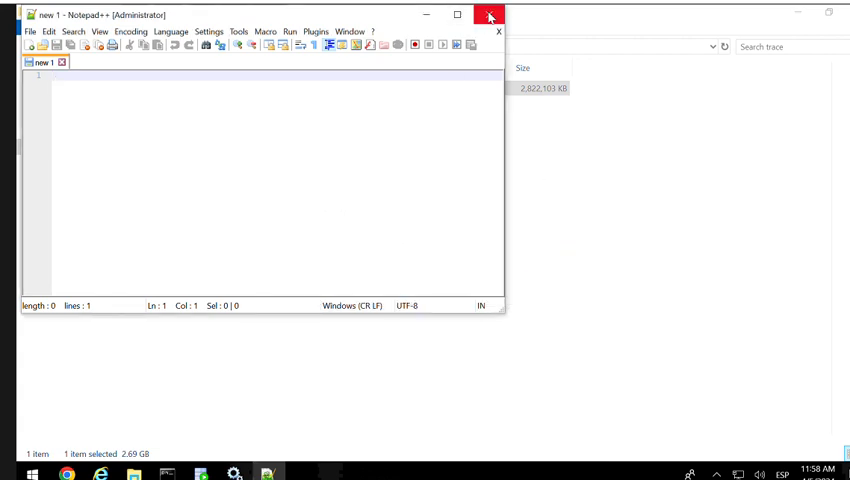
{"action": "left_click", "coordinate": [490, 16]}
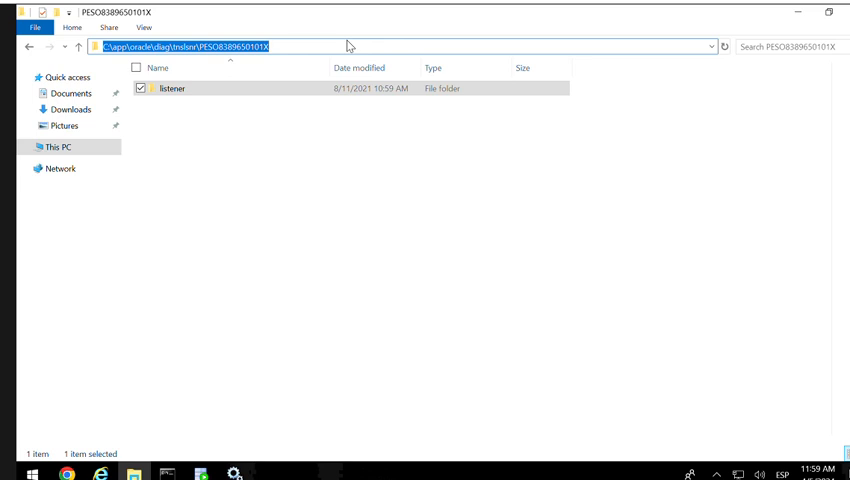
- Start a command prompt in the listener's host folder via the Explorer address bar
{"action": "type", "text": "cmd"}
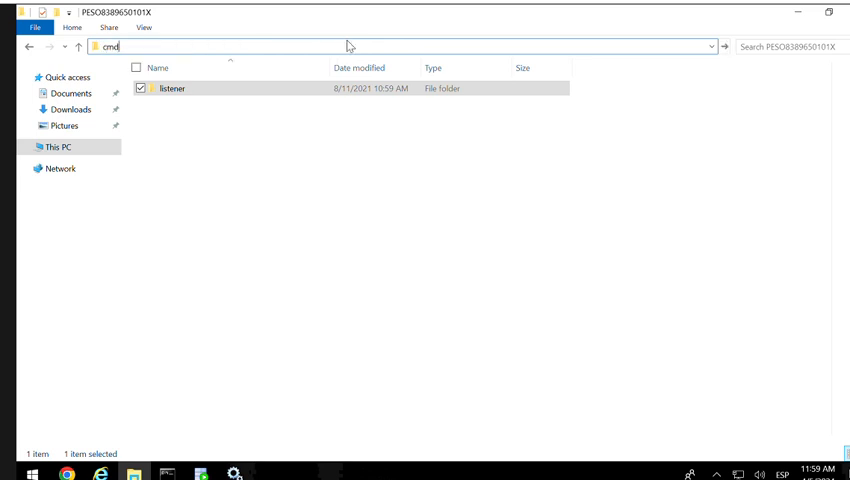
{"action": "key", "text": "Return"}
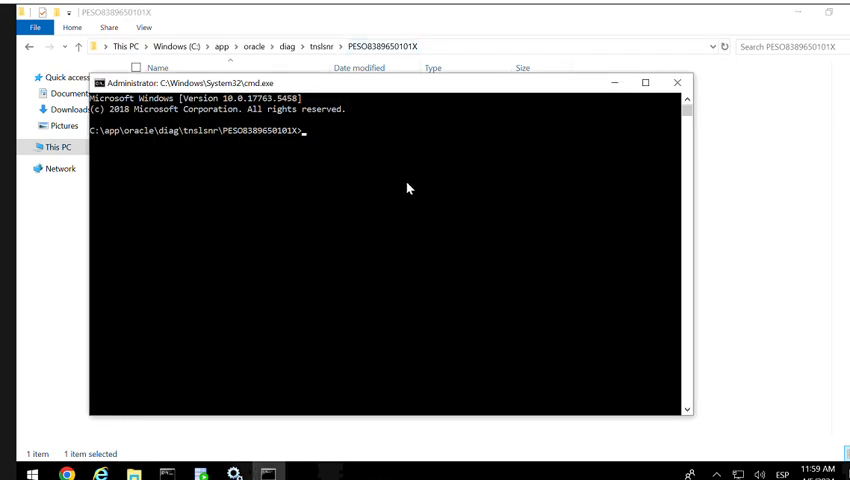
{"action": "mouse_move", "coordinate": [334, 182]}
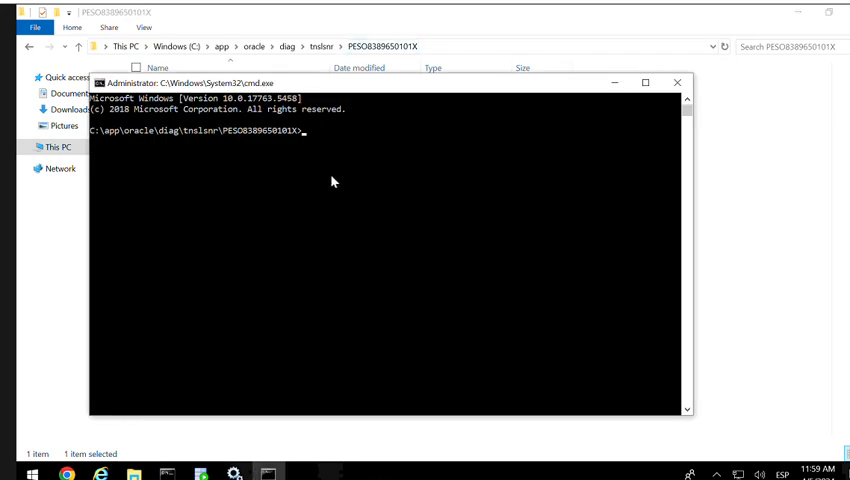
{"action": "mouse_move", "coordinate": [348, 176]}
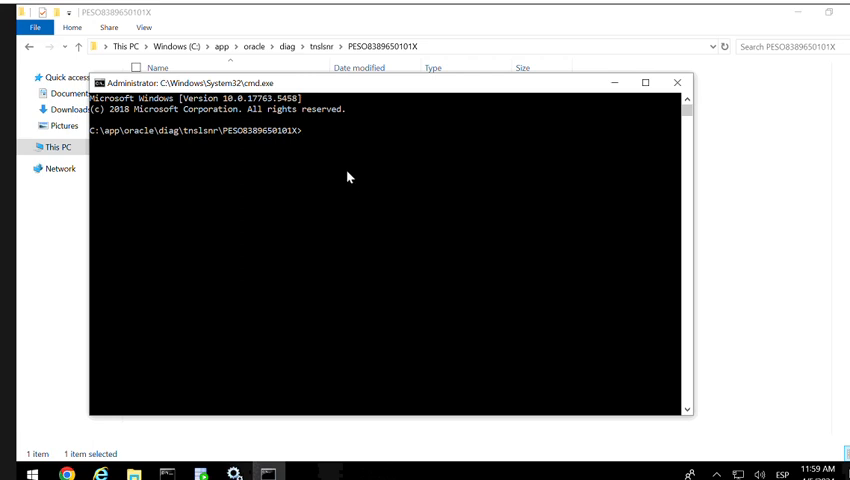
- Rename the listener folder to listener_1 with 'move listener listener_1'
{"action": "type", "text": "move"}
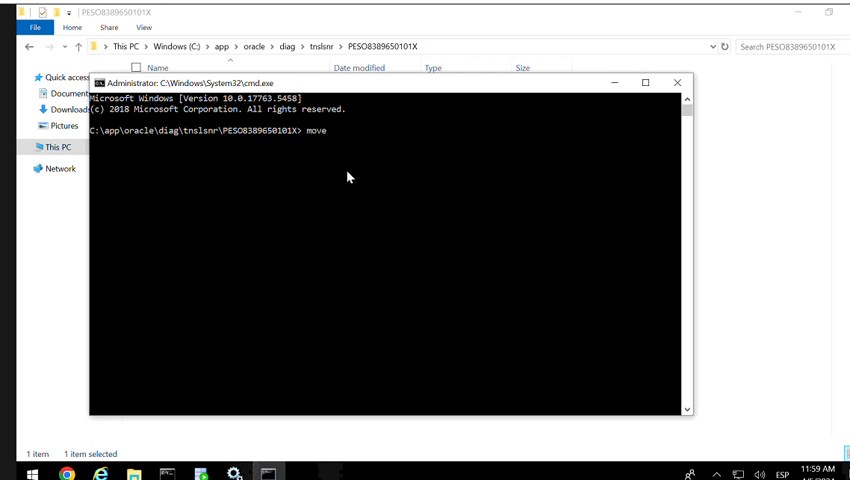
{"action": "type", "text": "list"}
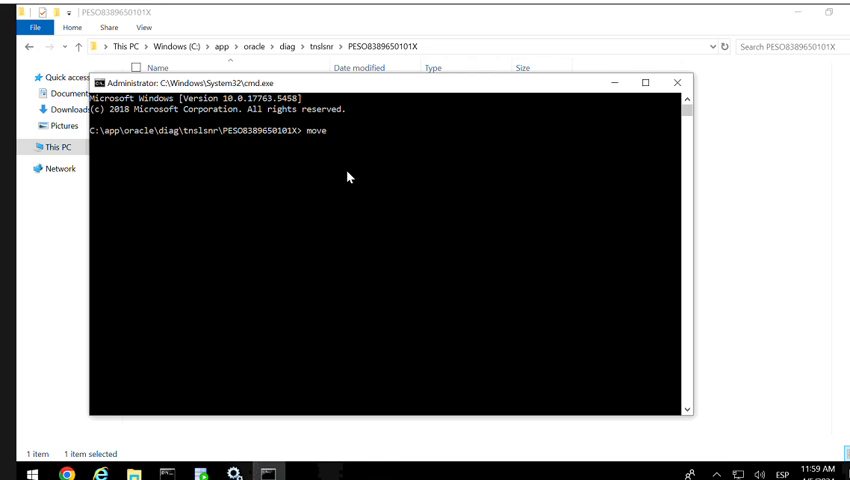
{"action": "type", "text": "lis"}
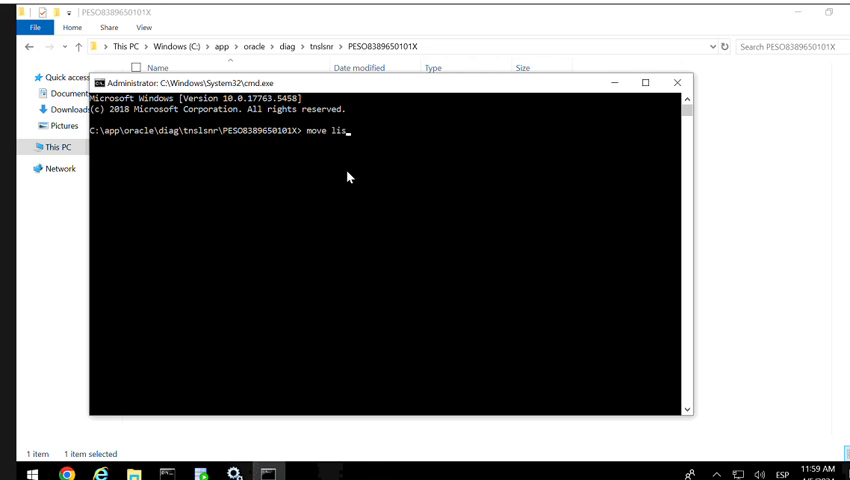
{"action": "type", "text": "tener"}
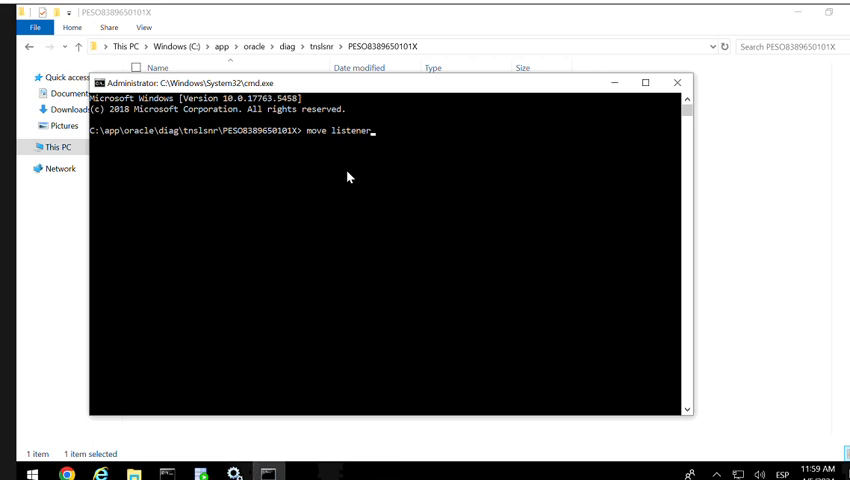
{"action": "type", "text": "listener"}
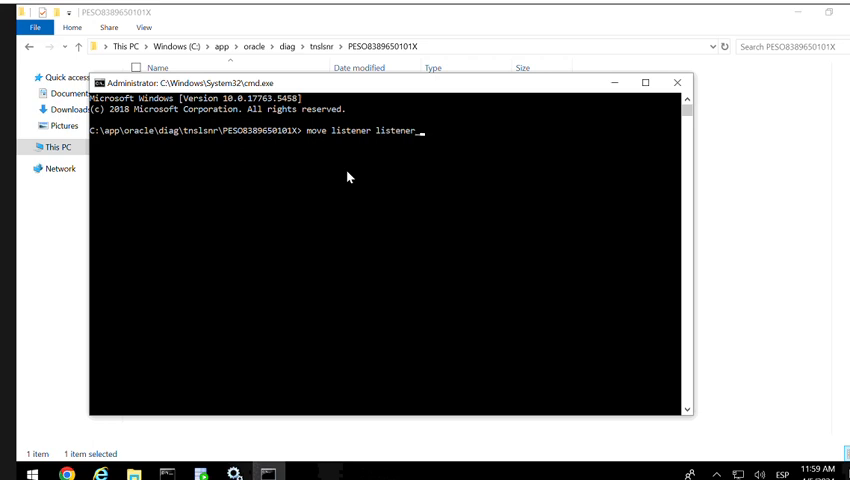
{"action": "type", "text": "_1"}
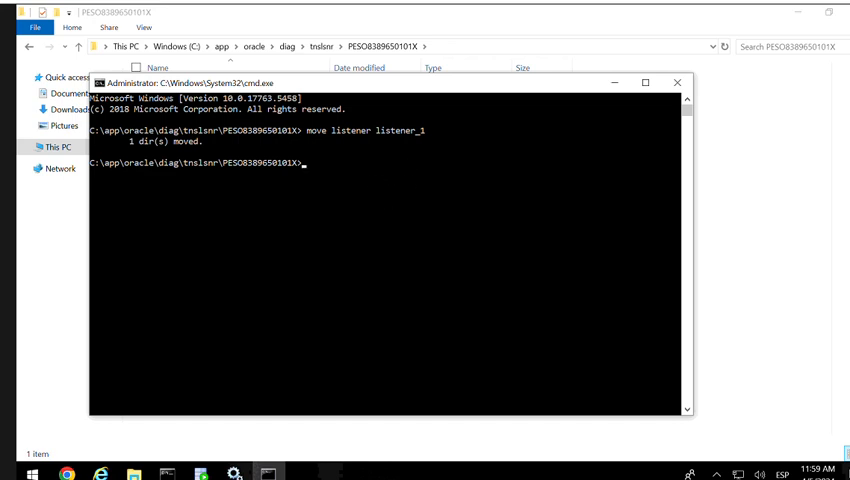
{"action": "mouse_move", "coordinate": [444, 224]}
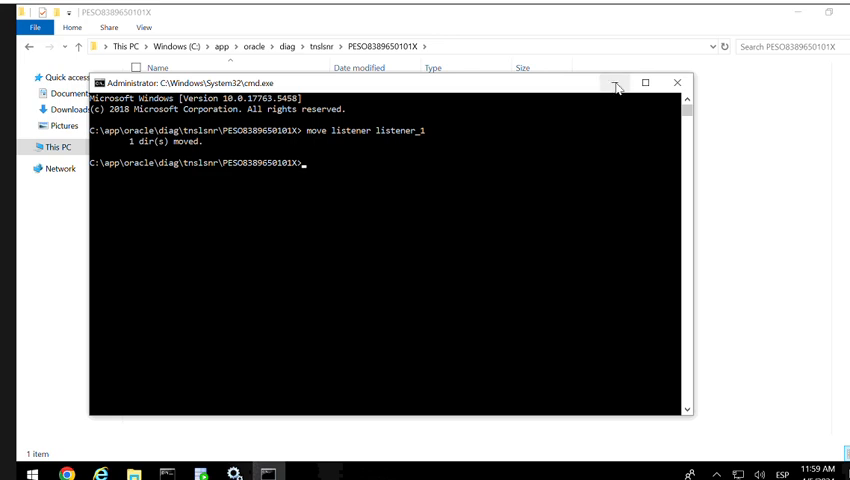
{"action": "mouse_move", "coordinate": [612, 112]}
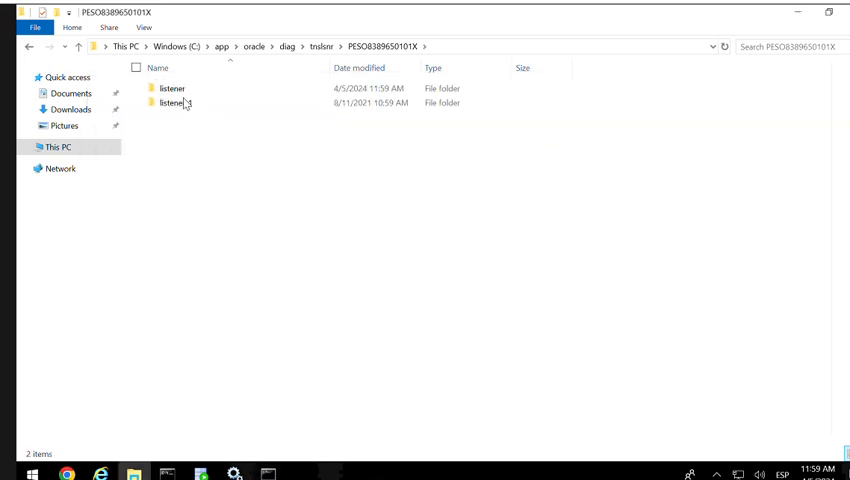
- View the freshly generated listener trace log in Notepad, showing TNS lost-contact errors, then close it
{"action": "double_click", "coordinate": [172, 88]}
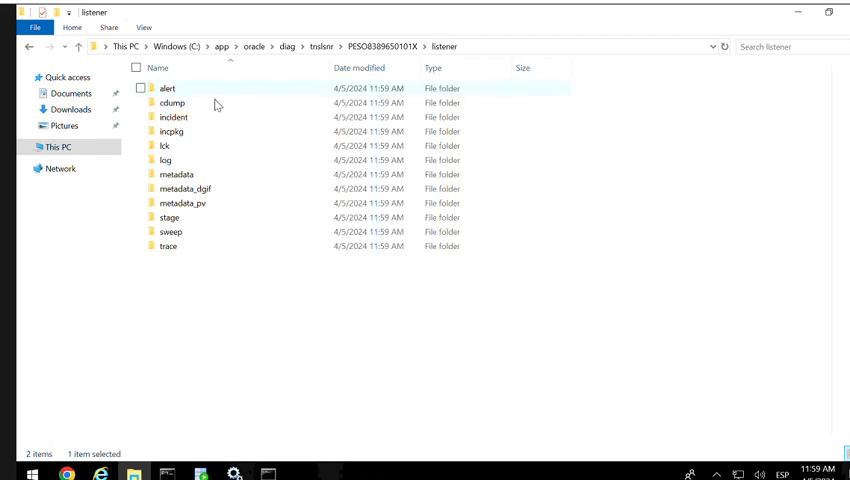
{"action": "left_click", "coordinate": [168, 246]}
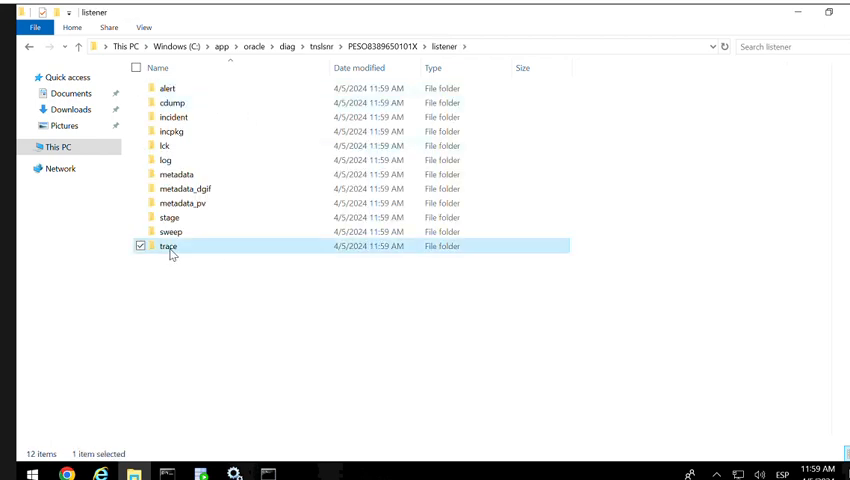
{"action": "double_click", "coordinate": [168, 246]}
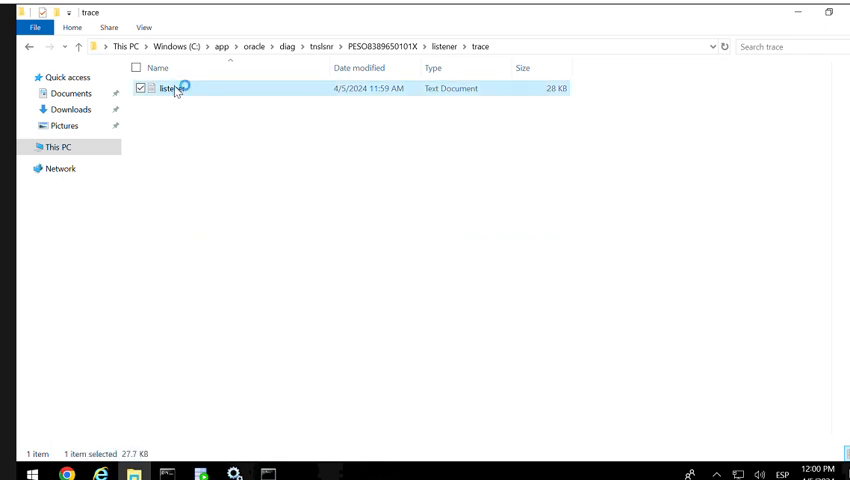
{"action": "double_click", "coordinate": [172, 88]}
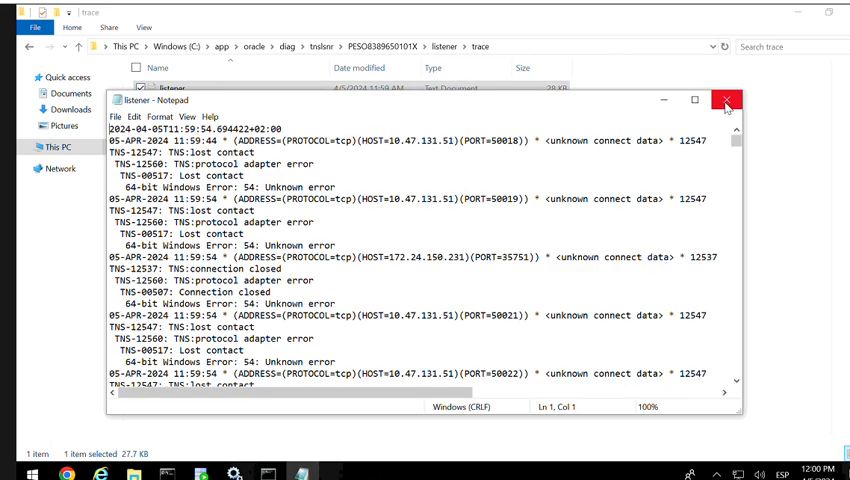
{"action": "left_click", "coordinate": [726, 100]}
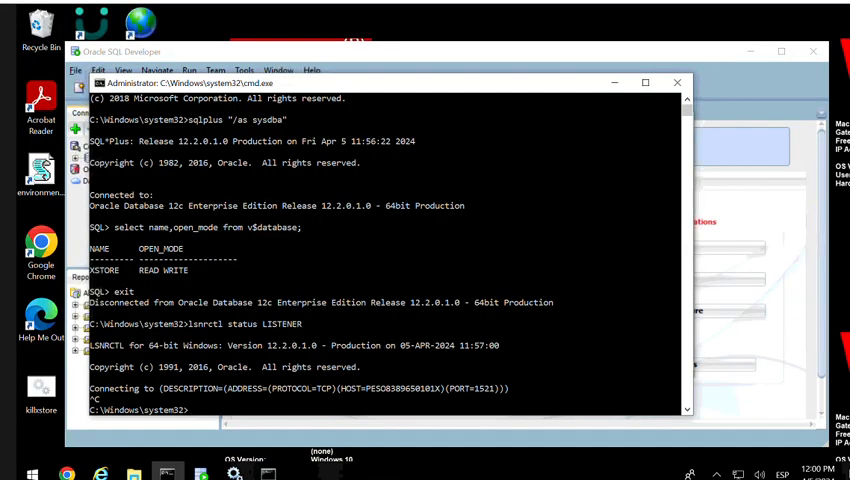
- Run lsnrctl status to confirm LISTENER is up with the xstore instance ready
{"action": "type", "text": "lsnrctl"}
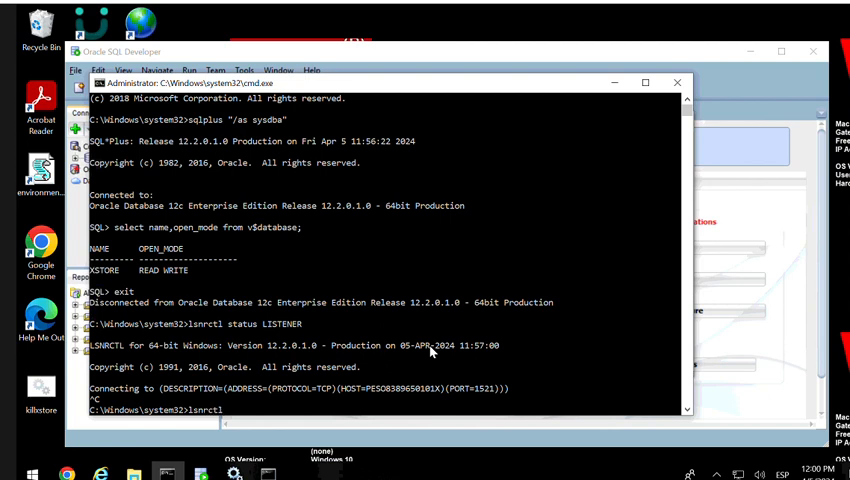
{"action": "type", "text": "stat"}
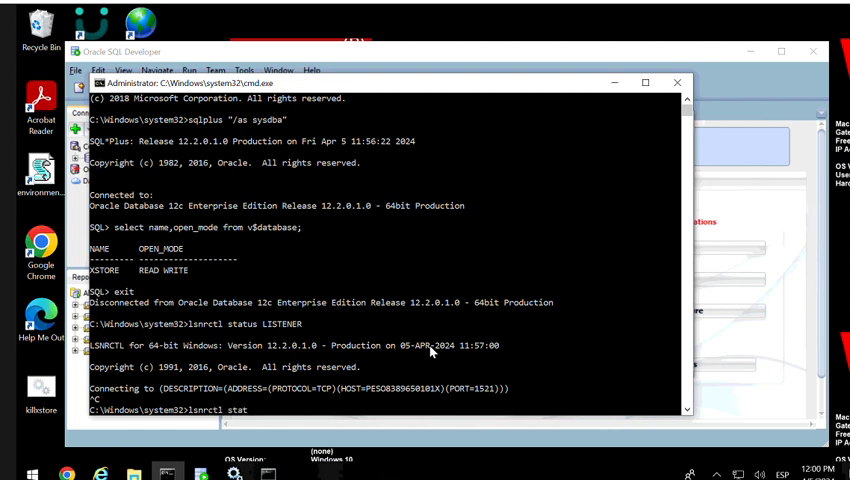
{"action": "type", "text": "us"}
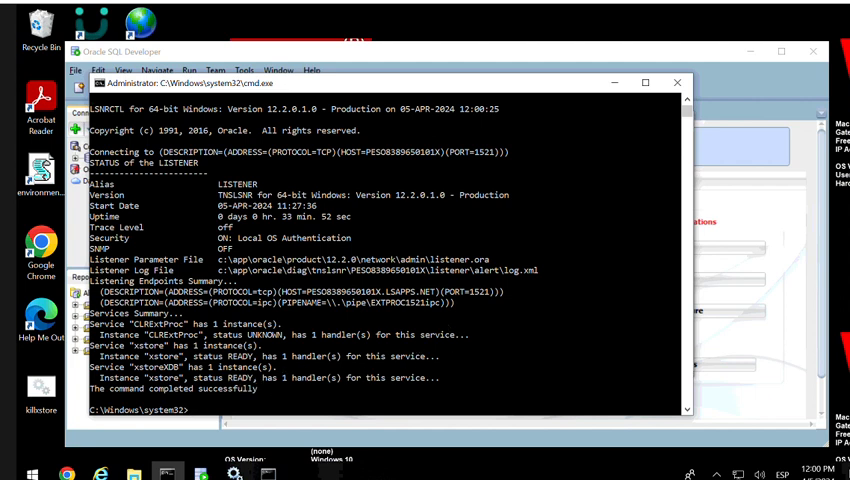
{"action": "mouse_move", "coordinate": [404, 216]}
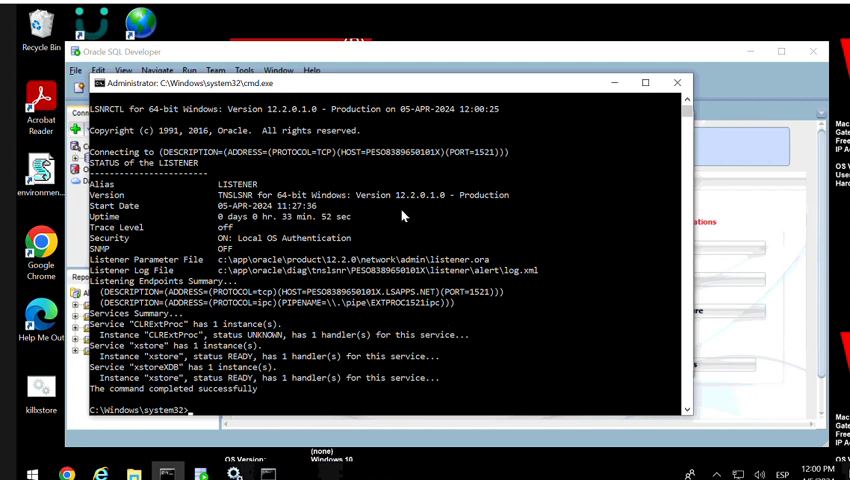